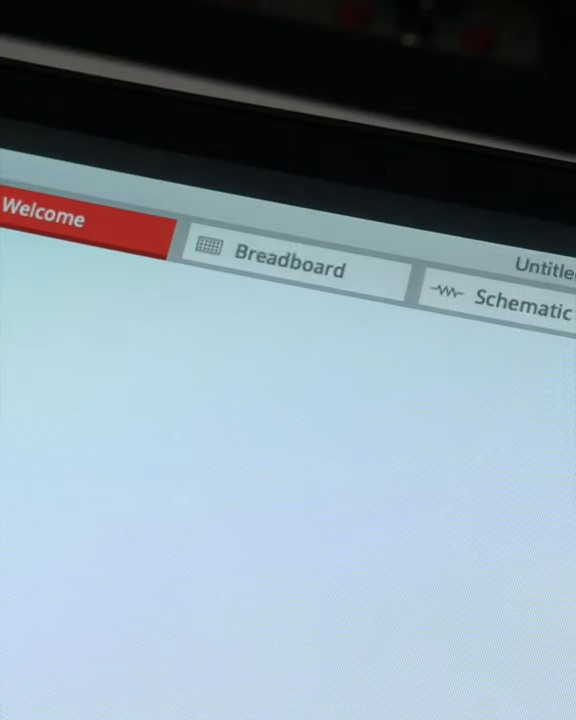
- Switch from the welcome page to the Breadboard view showing an empty breadboard
left_click(290, 270)
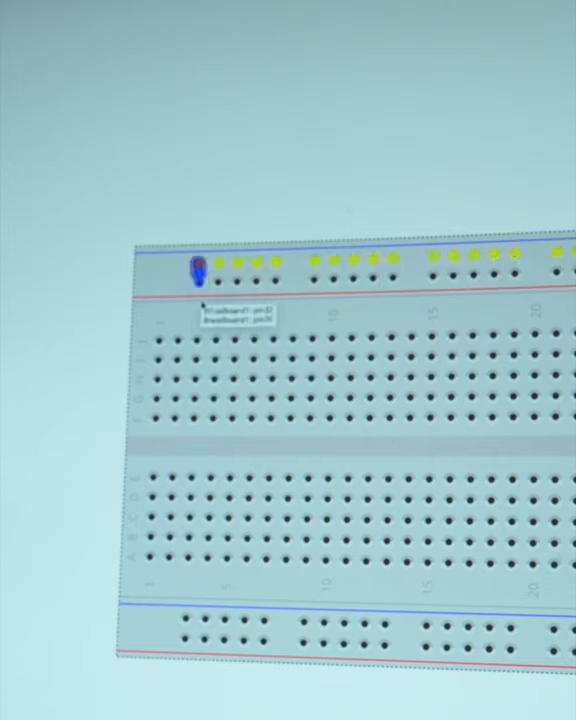